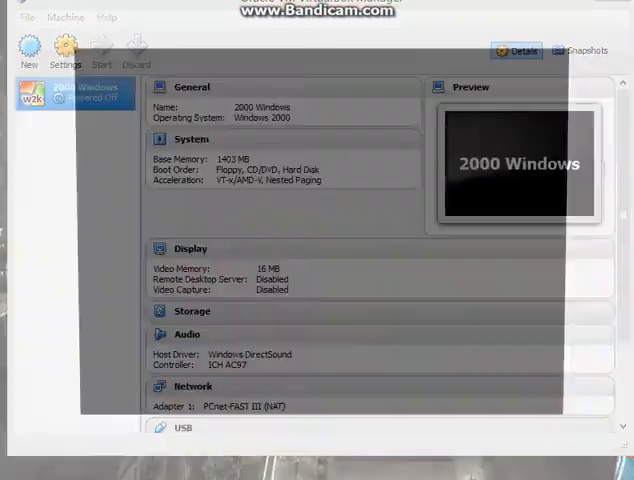
- Start the '2000 Windows' virtual machine and let it boot toward the logon screen
click(101, 50)
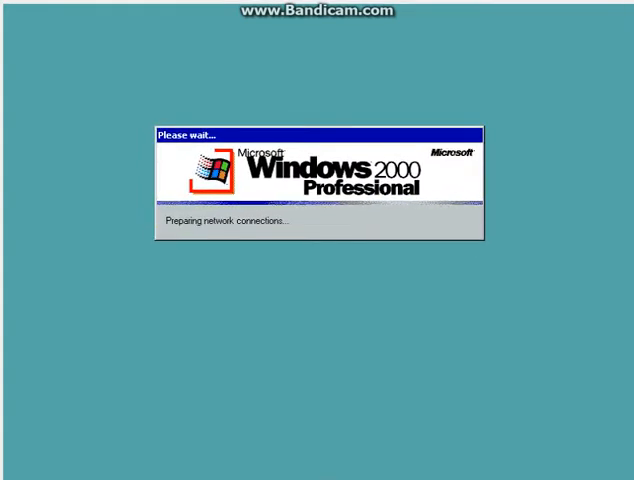
mouse_move(362, 37)
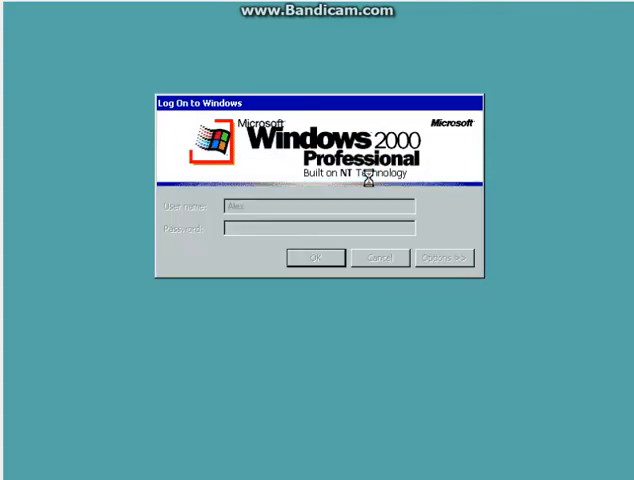
- Confirm the Log On dialog so Windows 2000 loads its desktop
click(315, 257)
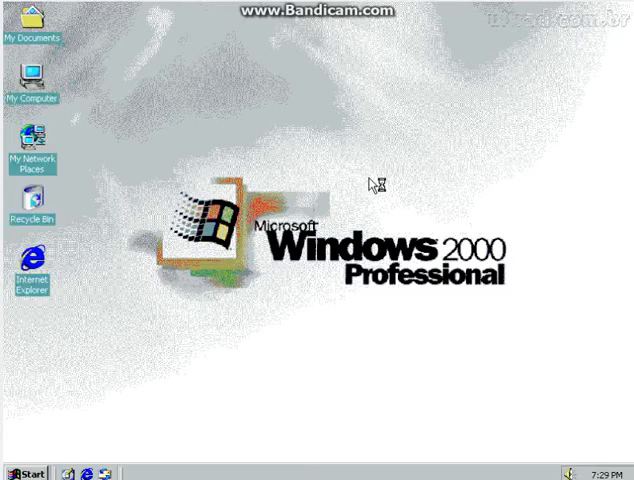
mouse_move(103, 187)
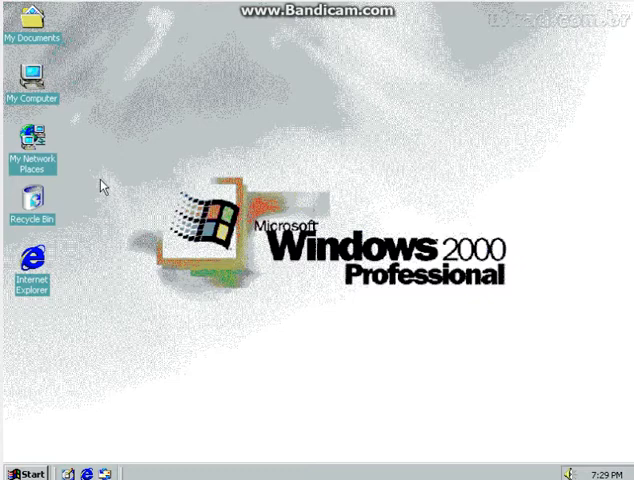
mouse_move(58, 433)
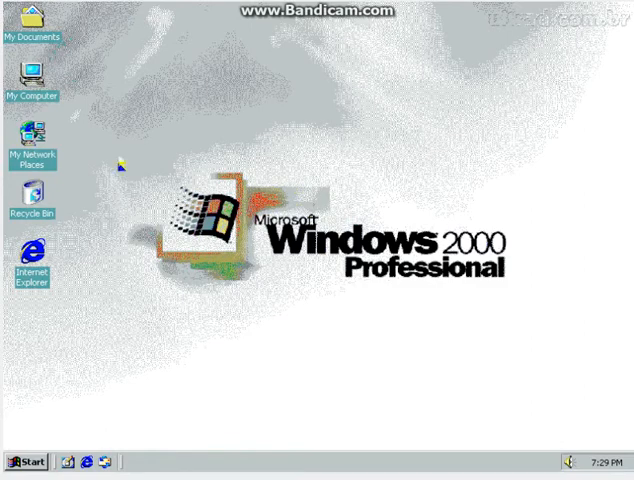
click(33, 78)
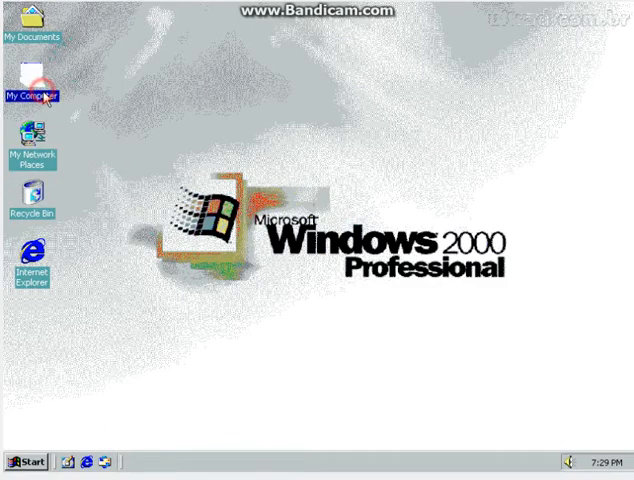
double_click(32, 85)
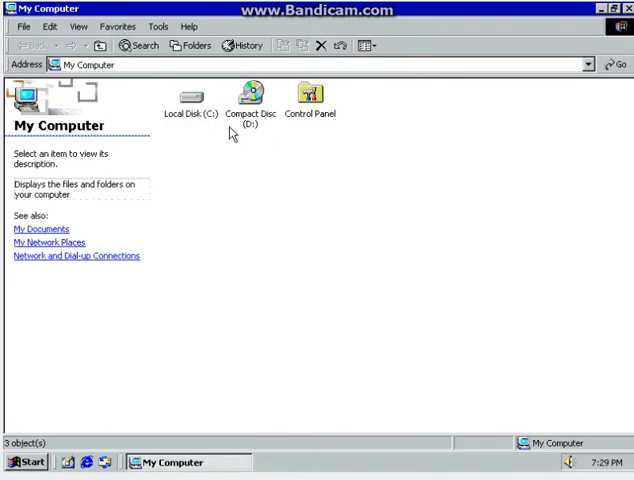
mouse_move(205, 118)
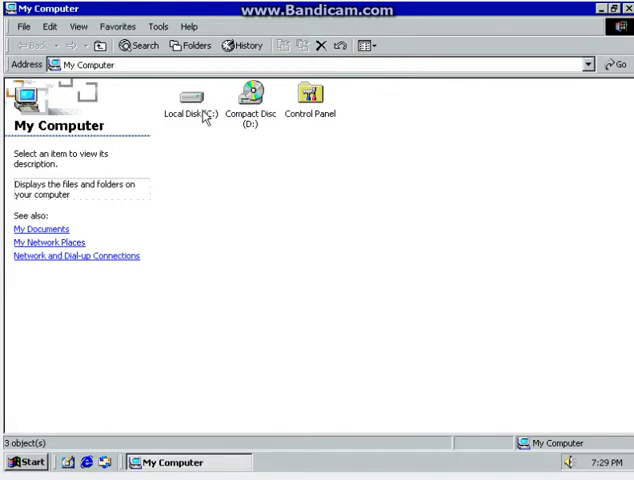
mouse_move(189, 97)
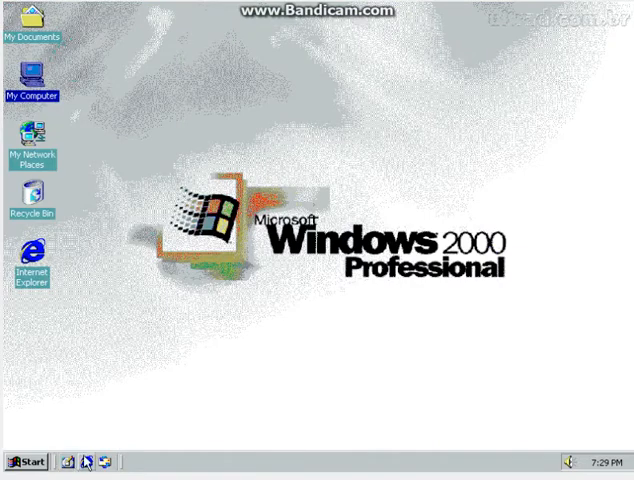
click(22, 461)
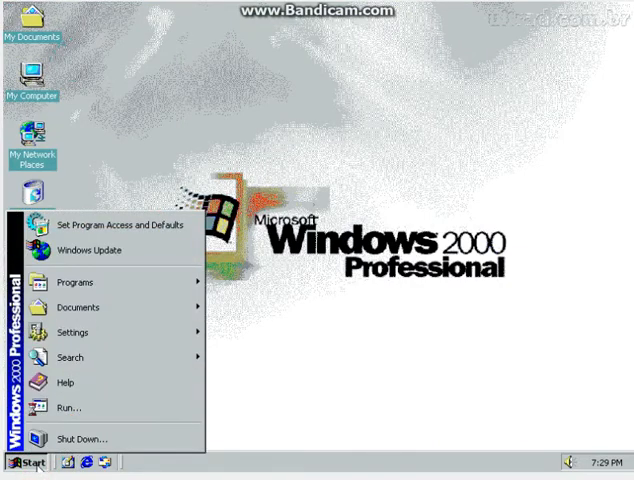
mouse_move(110, 250)
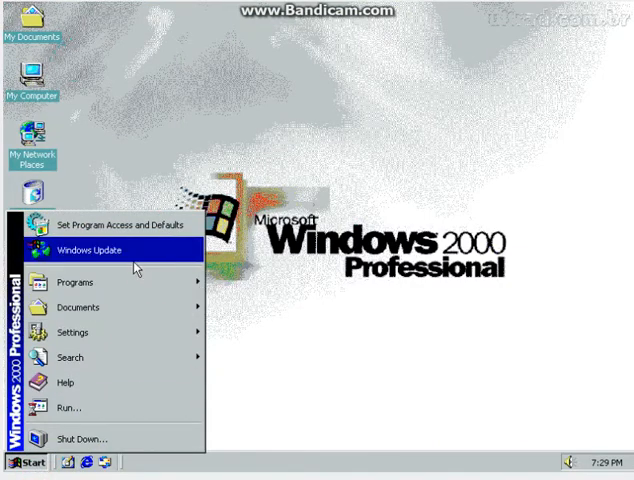
mouse_move(75, 282)
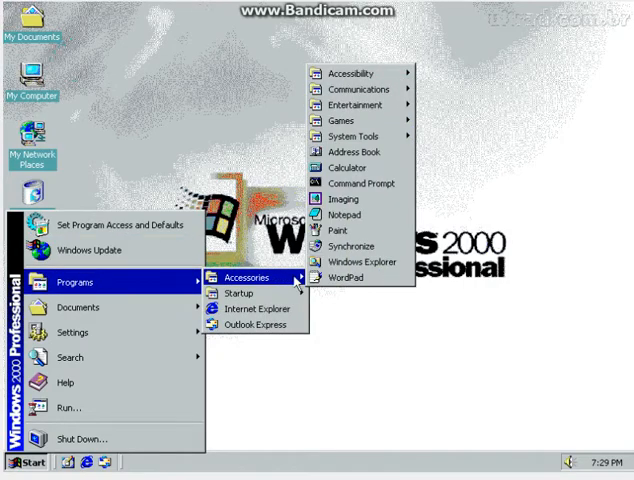
mouse_move(345, 120)
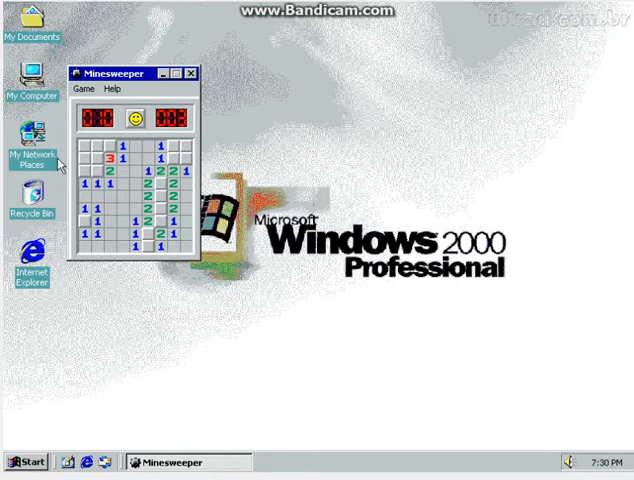
click(88, 150)
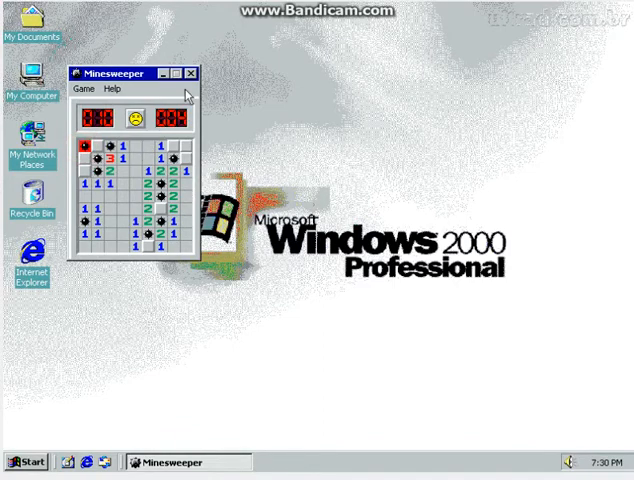
click(190, 73)
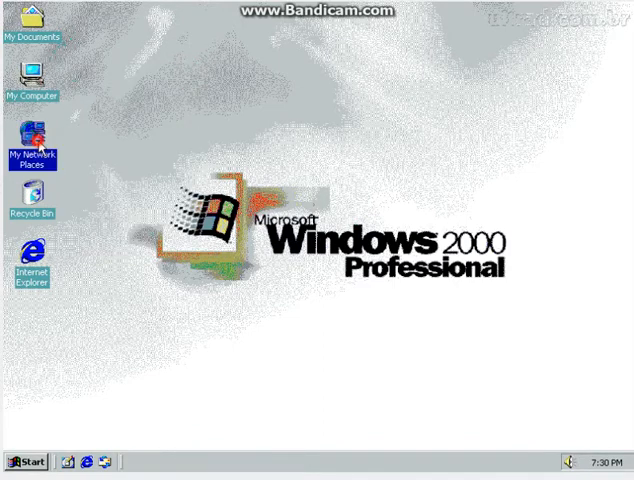
double_click(33, 140)
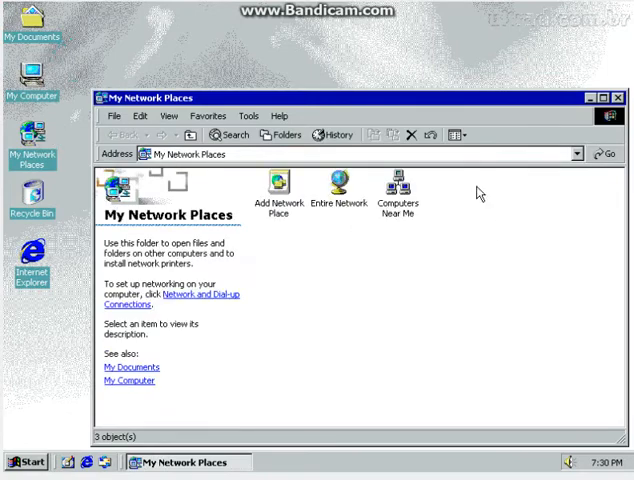
click(602, 97)
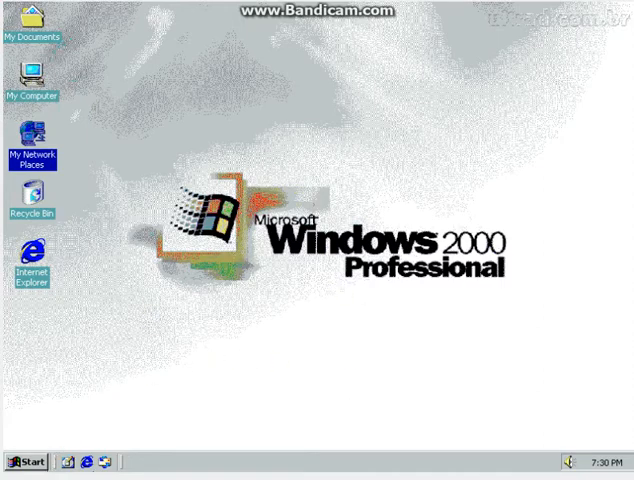
- Launch Internet Explorer and navigate from the MSN home page to youtube
double_click(34, 245)
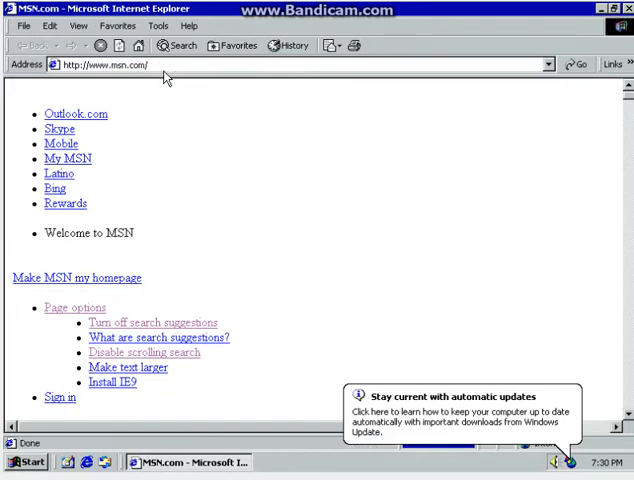
click(105, 64)
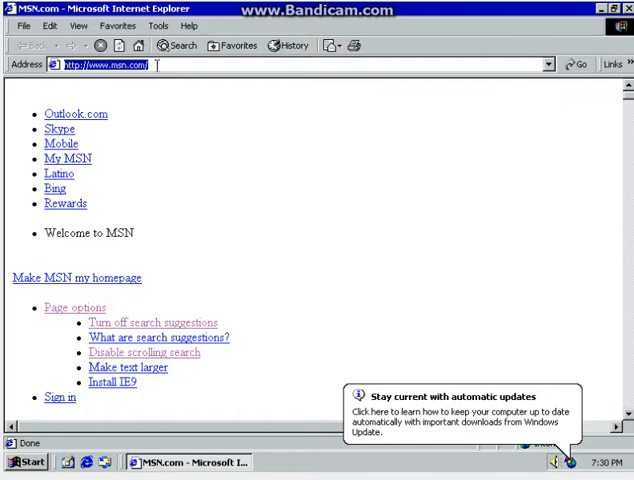
text(youtube)
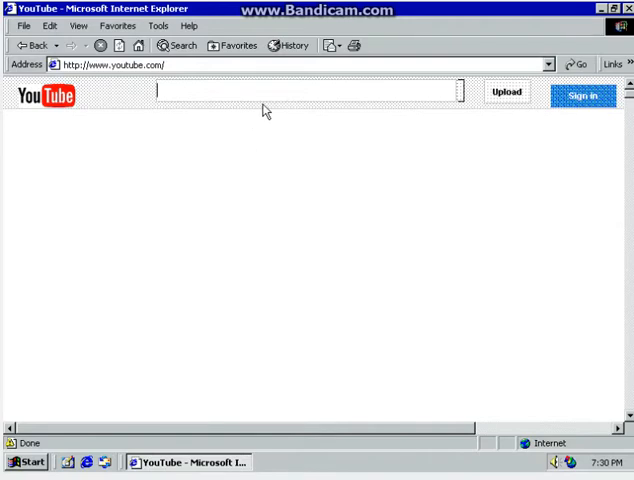
- Search YouTube for 'mrcoffeeman58' and begin signing in
text(mrcoffeeman58)
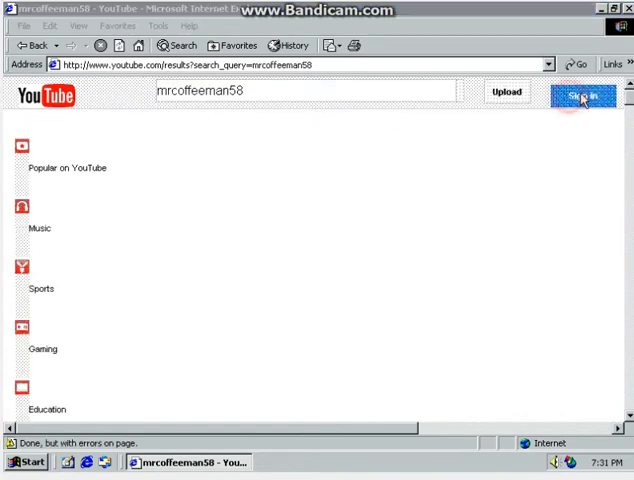
click(583, 96)
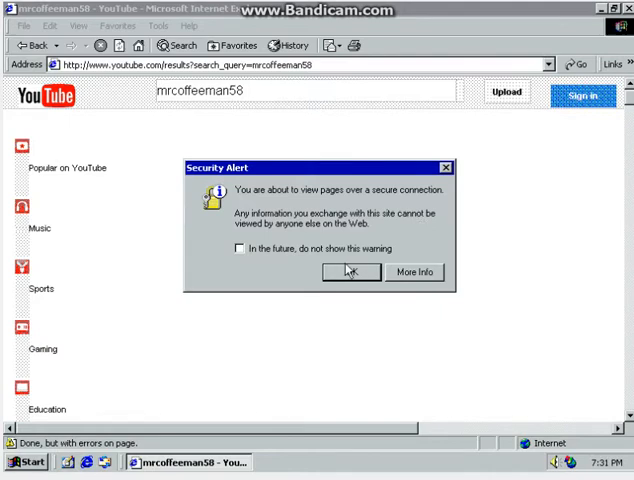
- Accept the secure connection warning and enter the account email 'cuff' and password on the Google sign-in page
click(350, 272)
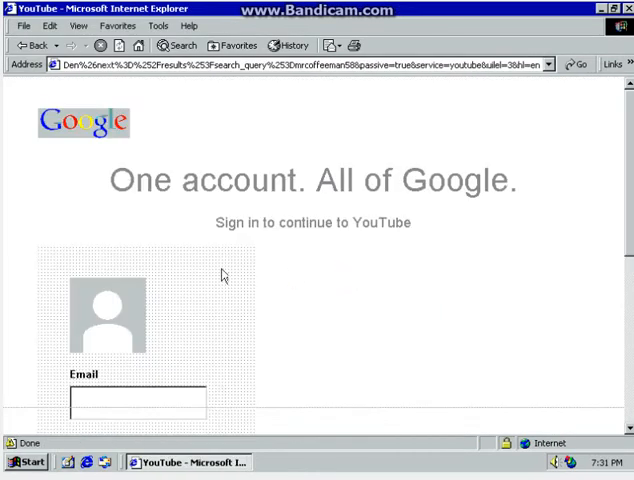
scroll(down, 3)
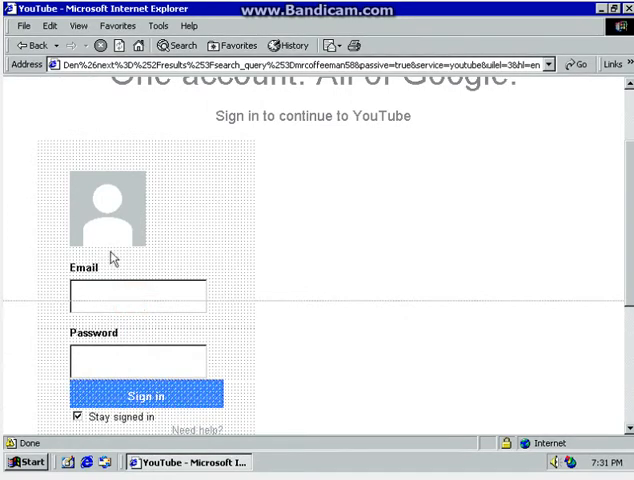
click(138, 294)
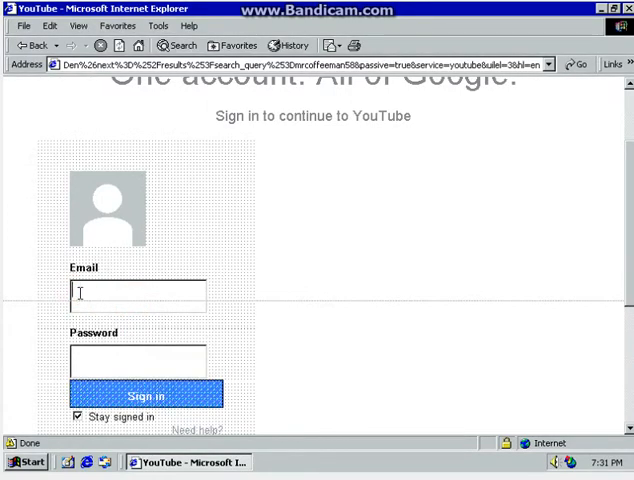
text(cuff)
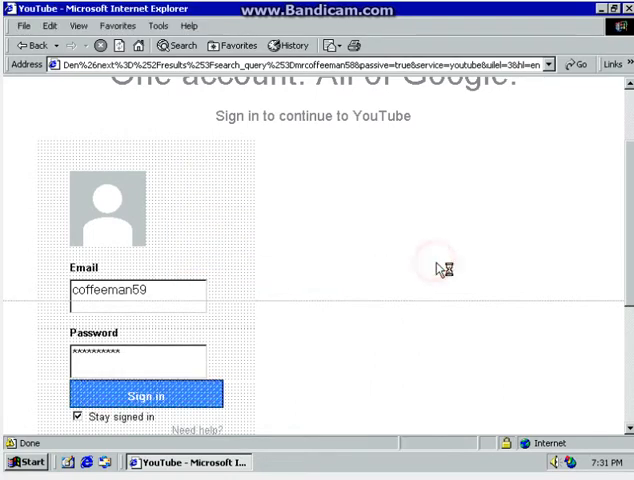
- Submit the sign-in and go to the signed-in Alex B. account's channel page
click(144, 396)
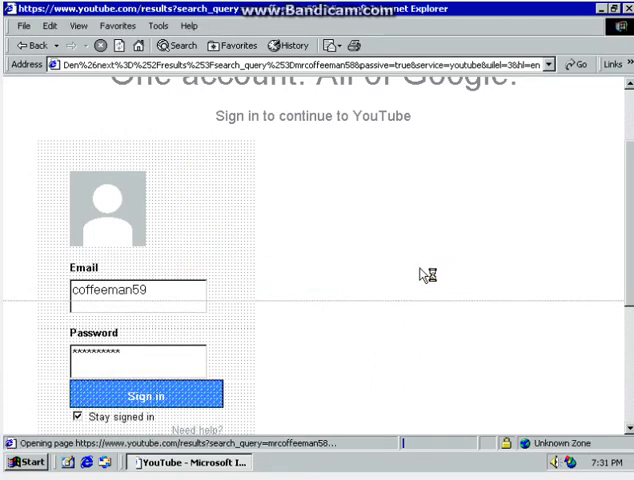
click(145, 396)
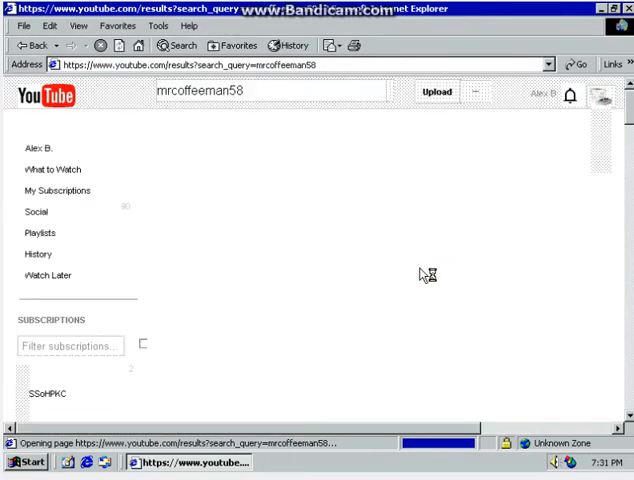
click(45, 148)
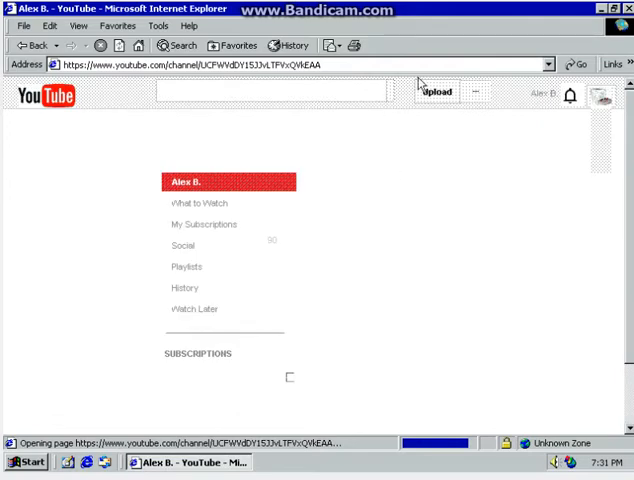
- Navigate to yahoo and dismiss the warning about leaving a secure connection
scroll(down, 3)
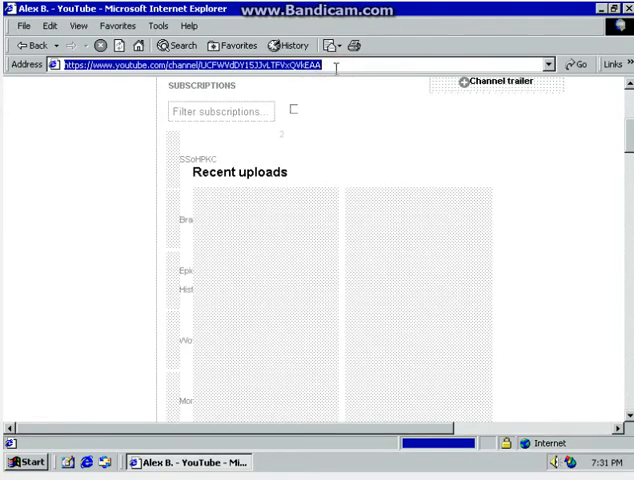
text(yahoo.com)
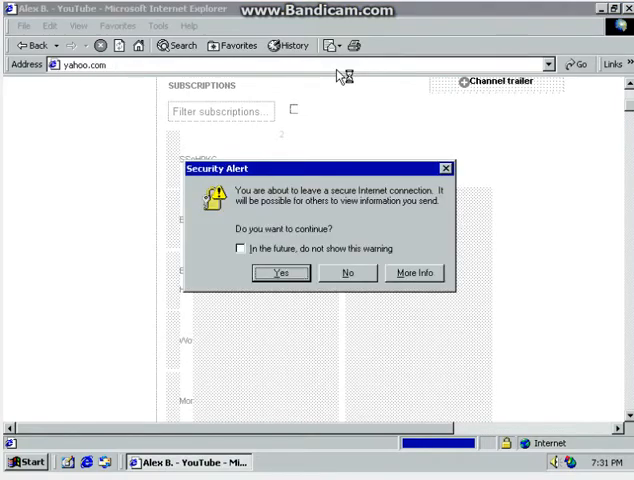
click(280, 272)
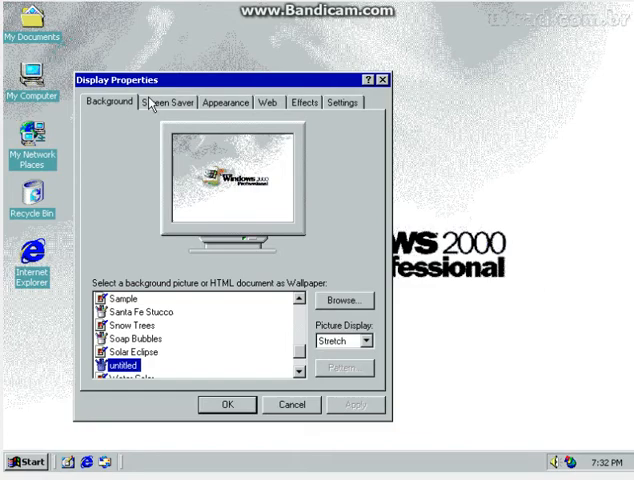
- Preview the Marquee Display and Starfield Simulation screen savers in Display Properties
click(170, 101)
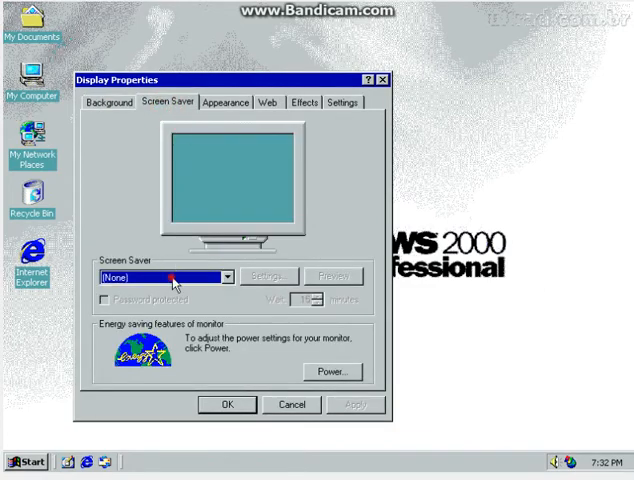
click(227, 277)
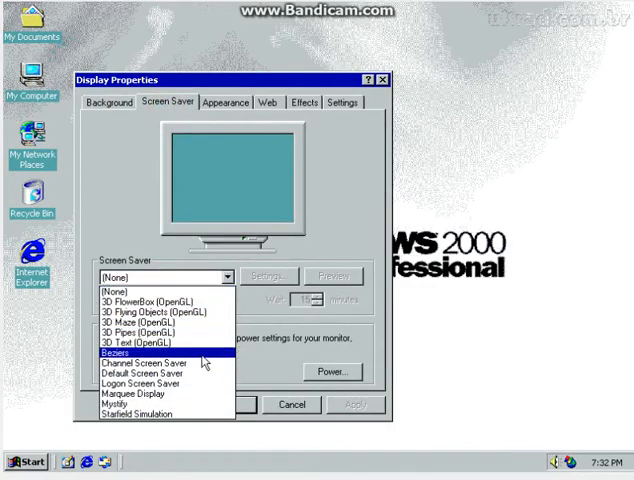
click(128, 394)
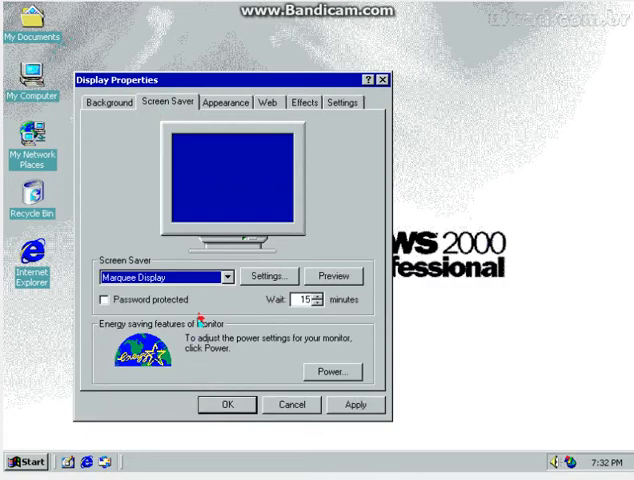
click(225, 276)
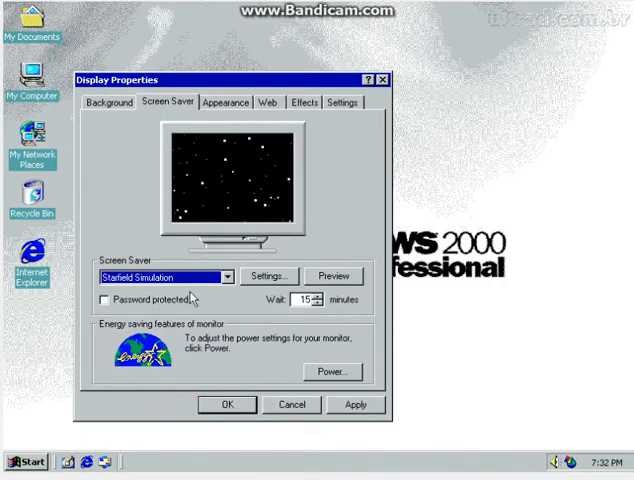
- Look over the Appearance, Web and Settings pages, then cancel out of Display Properties
click(224, 102)
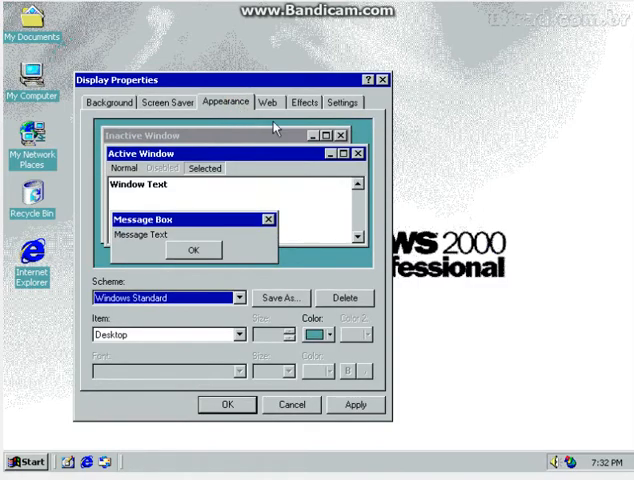
click(266, 102)
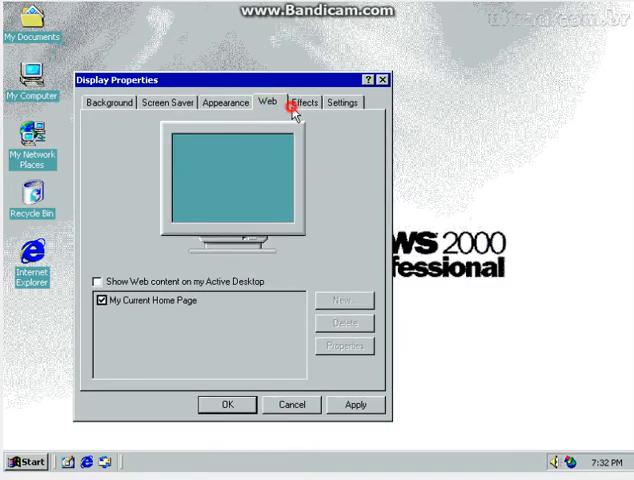
click(343, 102)
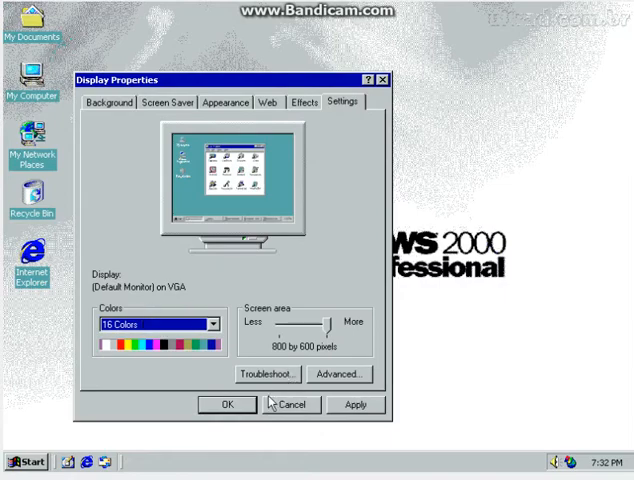
click(291, 404)
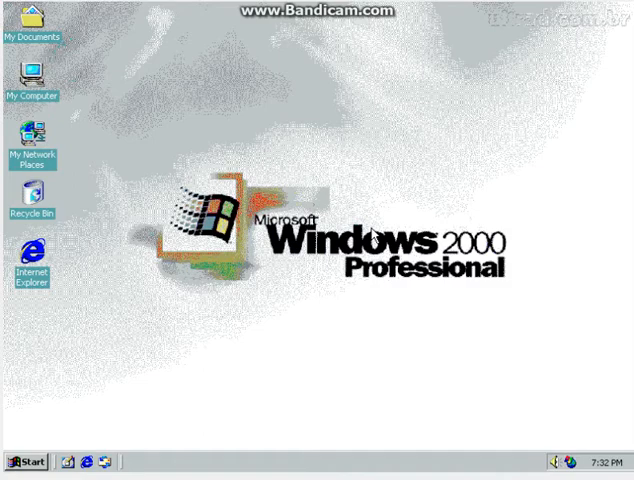
mouse_move(142, 143)
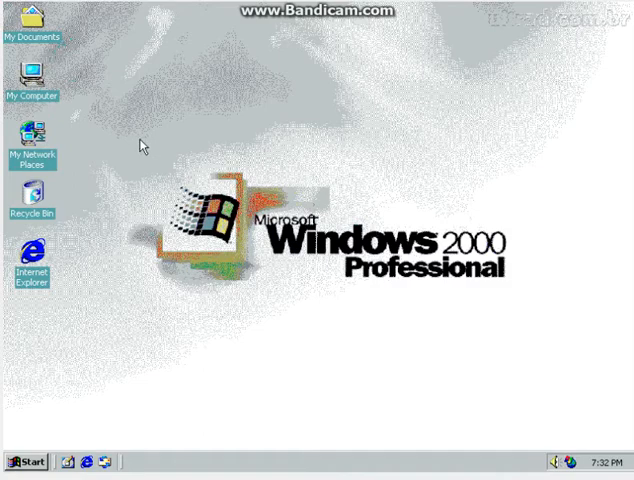
drag(143, 146, 548, 359)
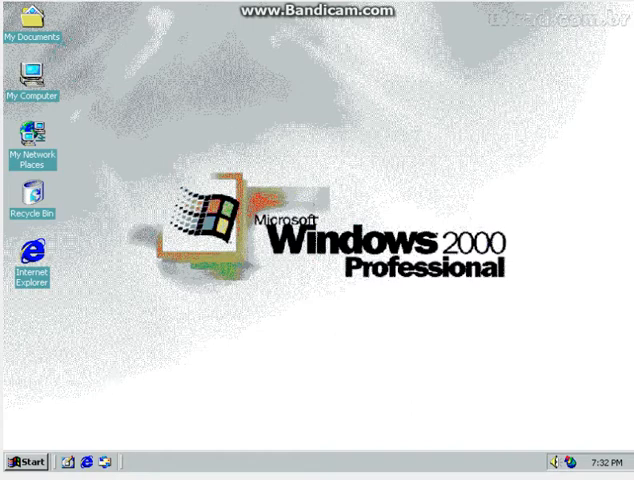
click(25, 461)
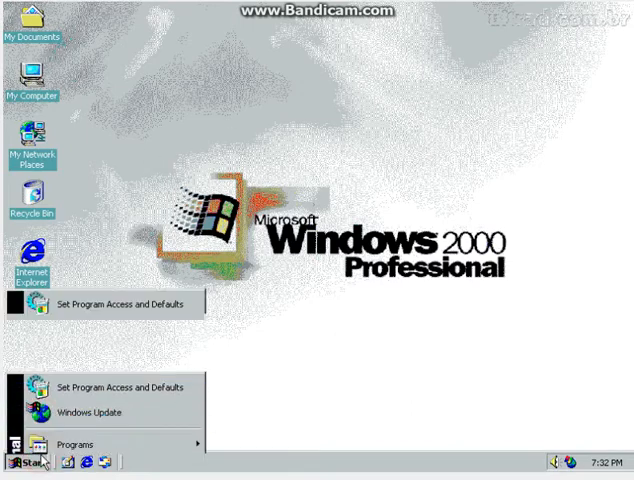
click(20, 465)
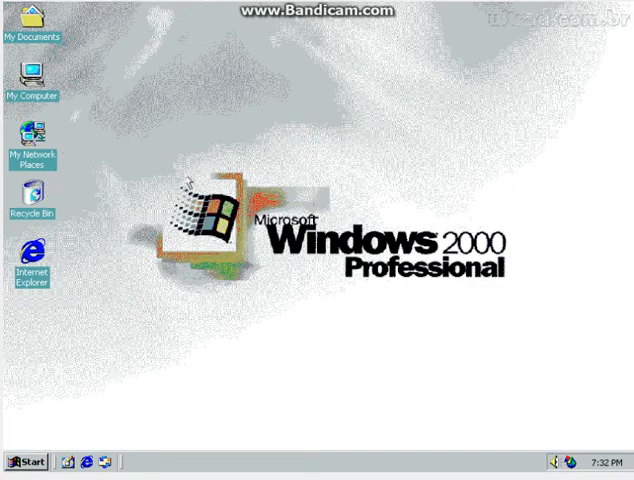
mouse_move(187, 183)
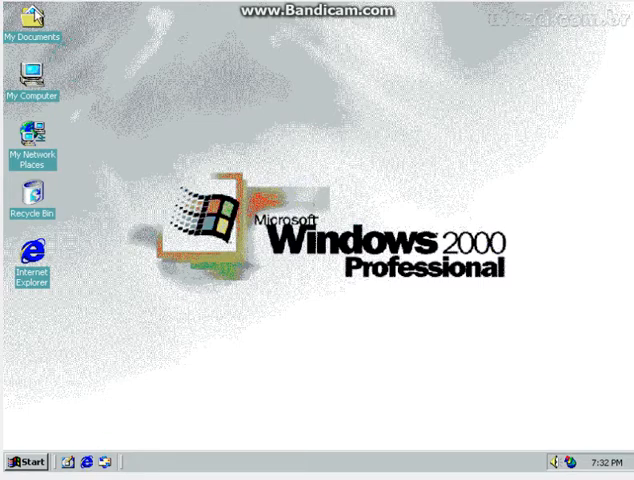
- Browse My Documents to My Pictures, preview the Sample and untitled images, and close the folder
double_click(31, 30)
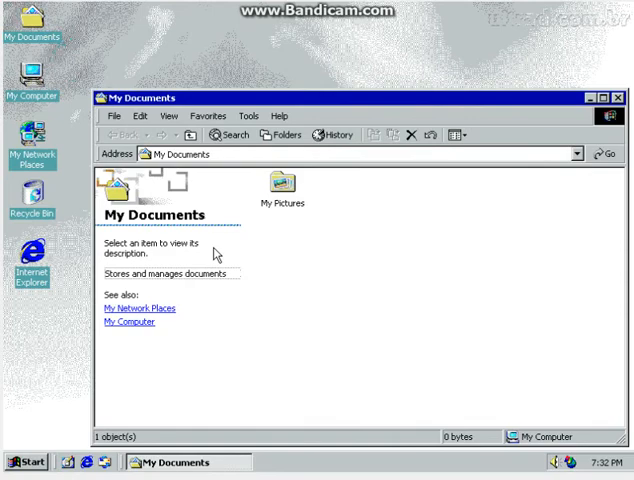
double_click(280, 185)
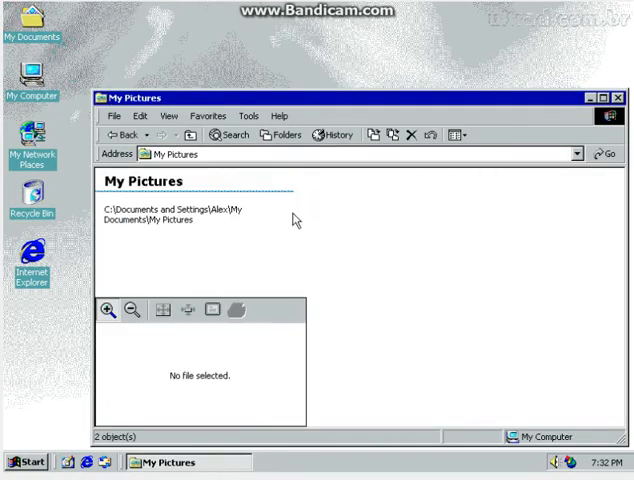
click(354, 210)
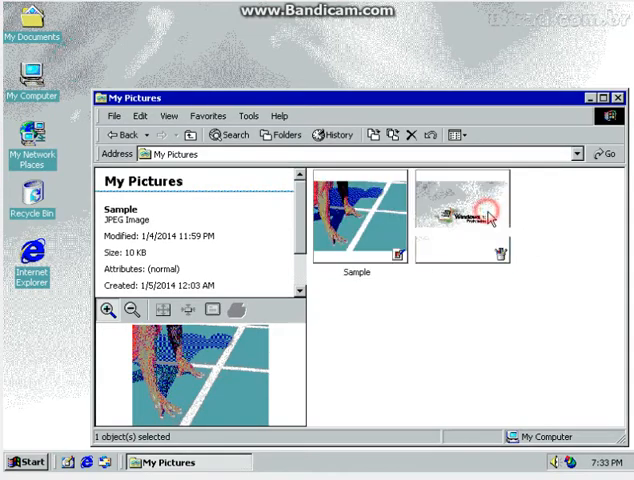
click(455, 210)
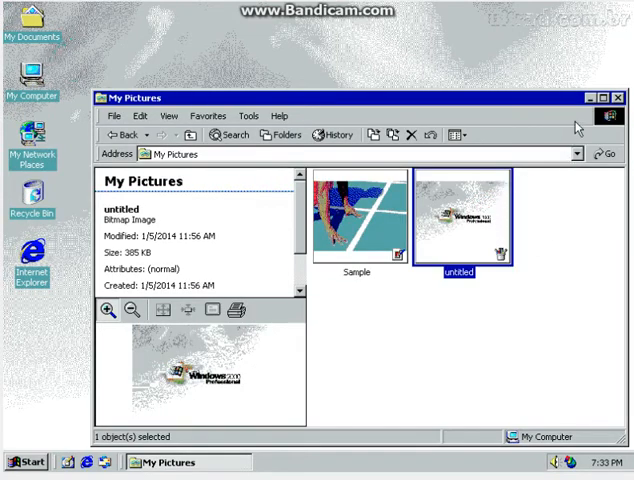
click(618, 97)
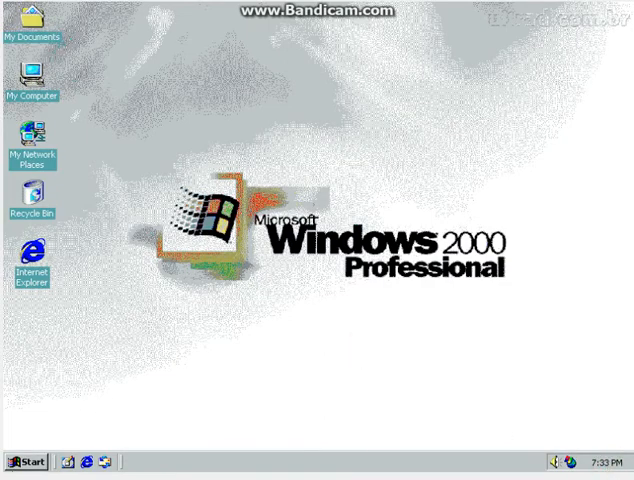
click(22, 460)
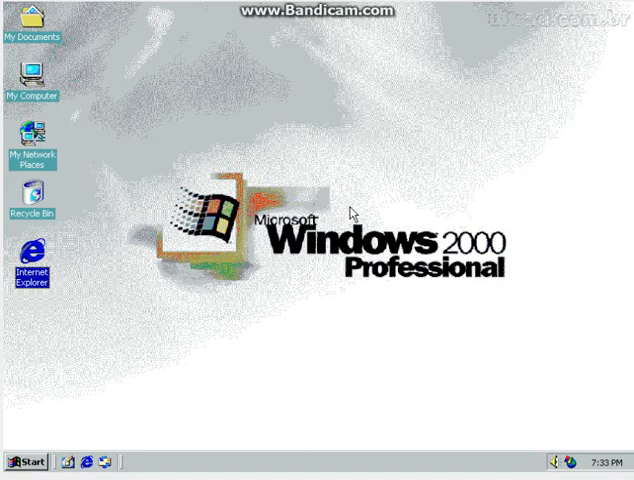
mouse_move(359, 172)
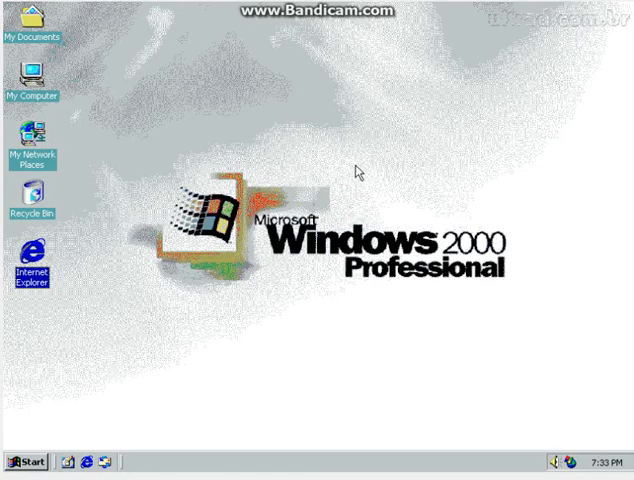
mouse_move(497, 11)
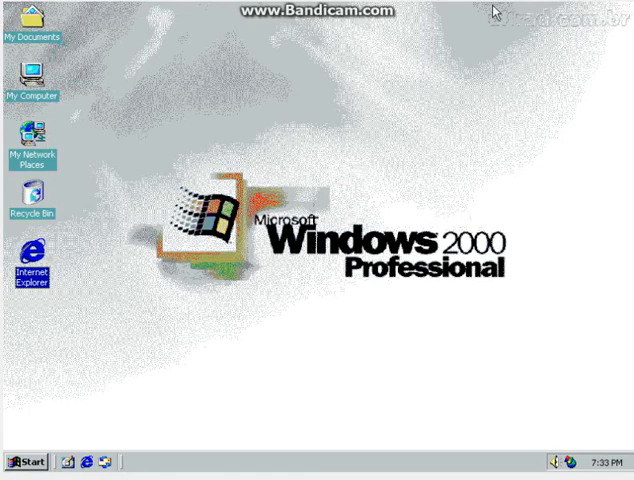